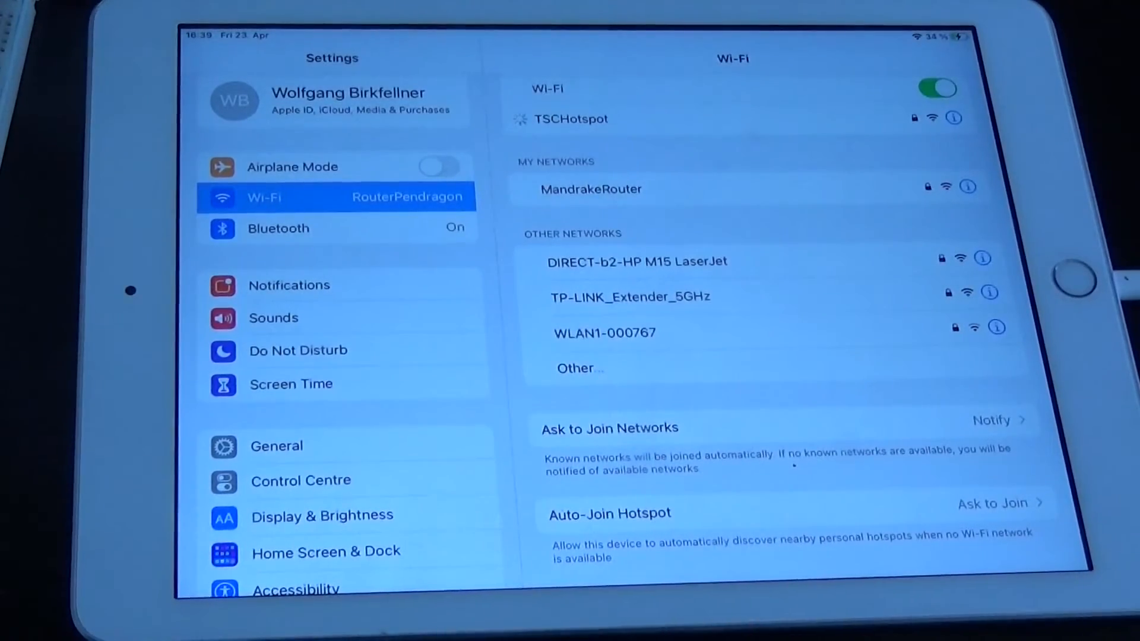
Step: Review the iPad Wi-Fi networks, then bring up SkySafari's telescope setup (LX200 GPS, 192.168.50.10:9624)
left_click(572, 119)
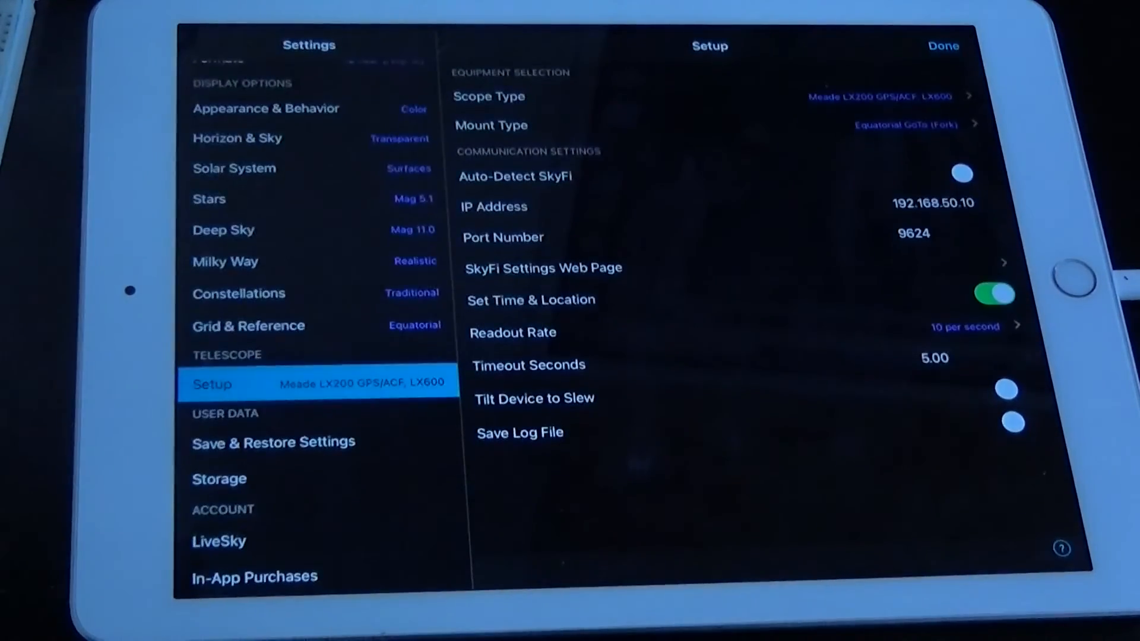
Step: Check the LX200 GPS scope type and timeout seconds, then close Settings to the southern sky chart
left_click(994, 294)
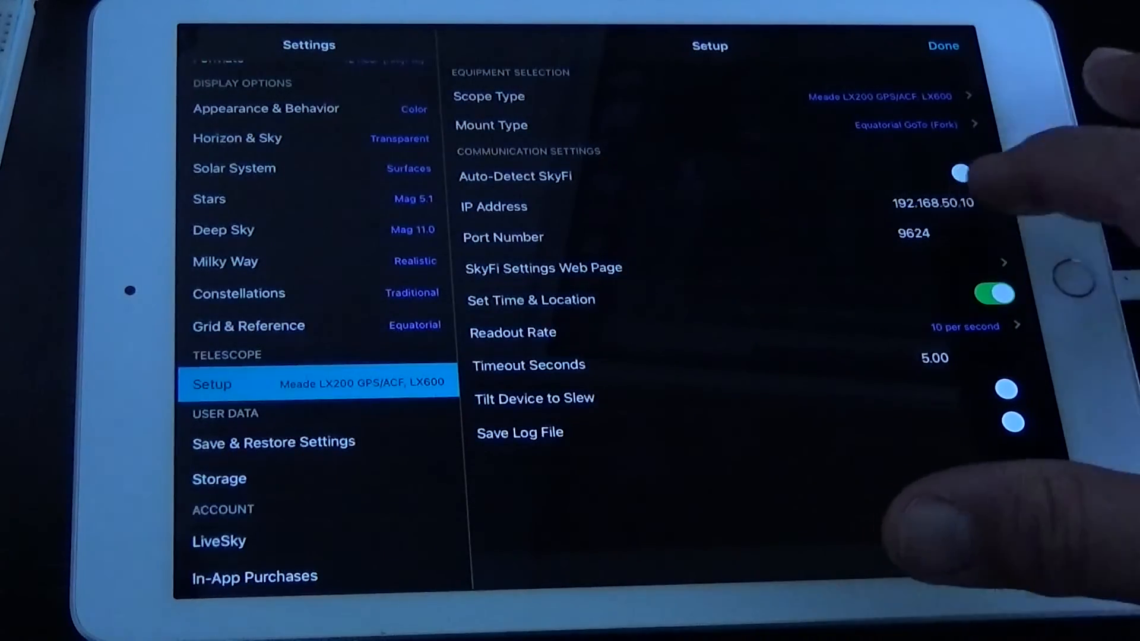
left_click(933, 203)
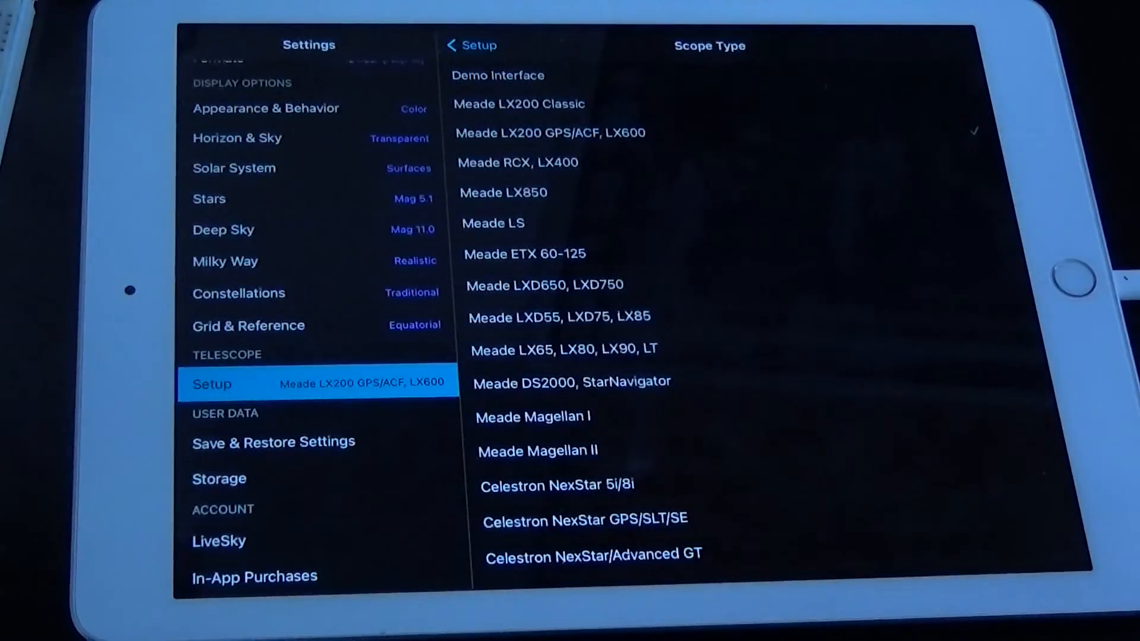
left_click(471, 45)
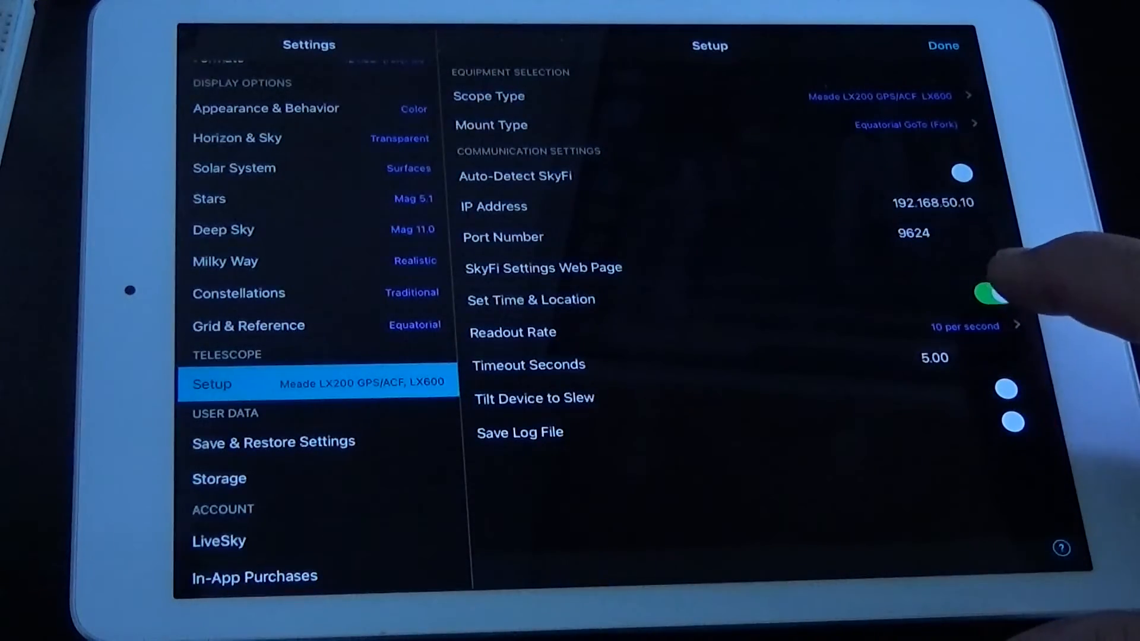
left_click(994, 293)
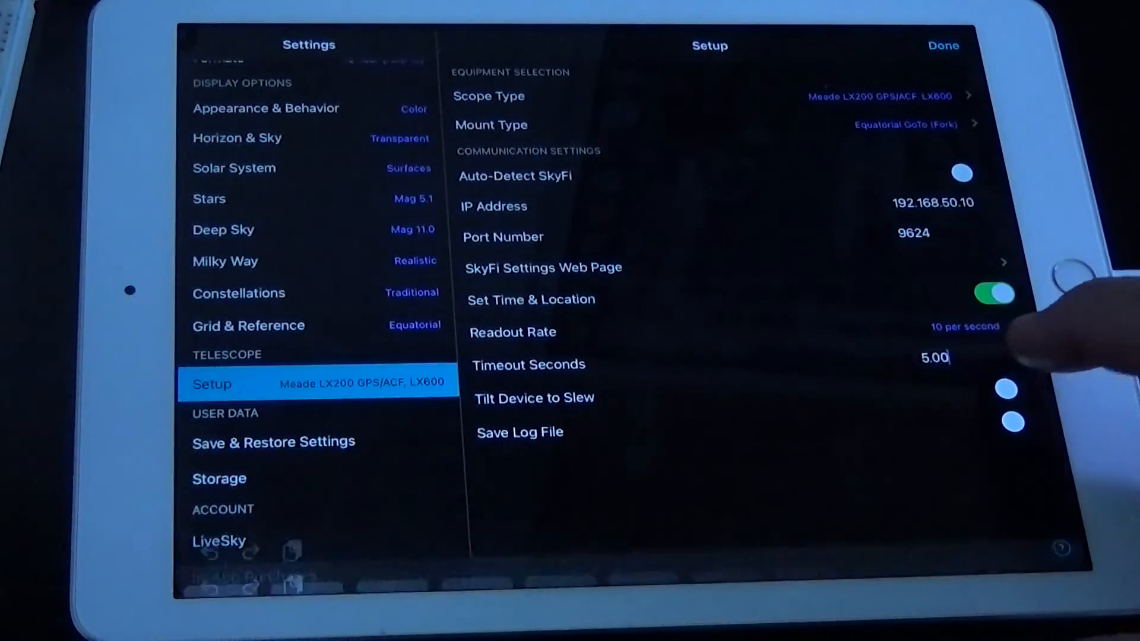
left_click(933, 356)
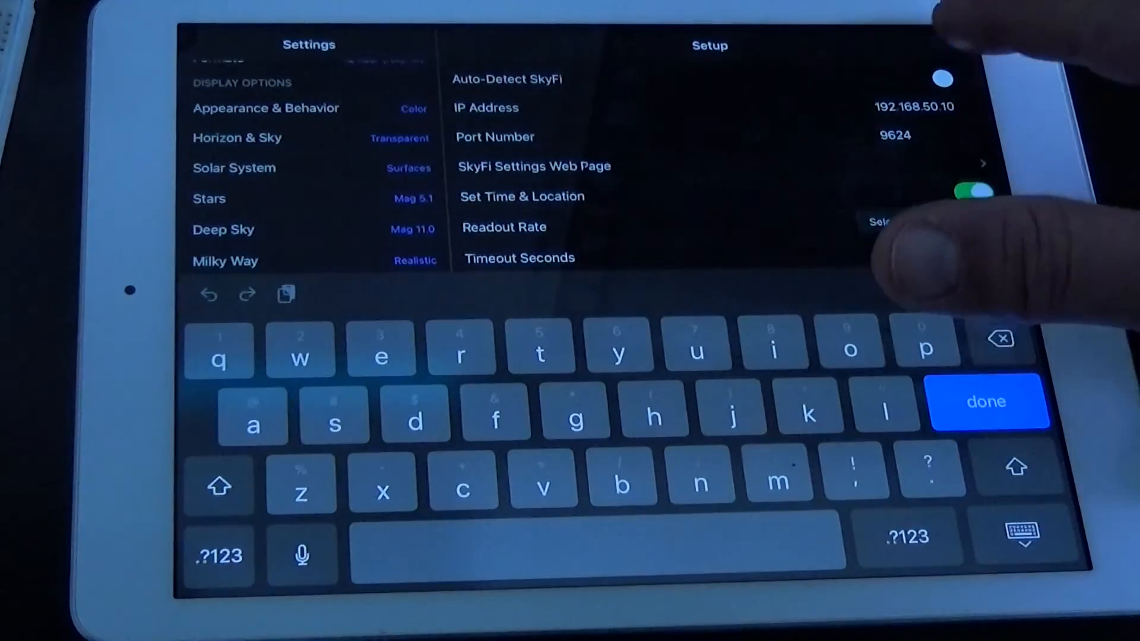
left_click(987, 401)
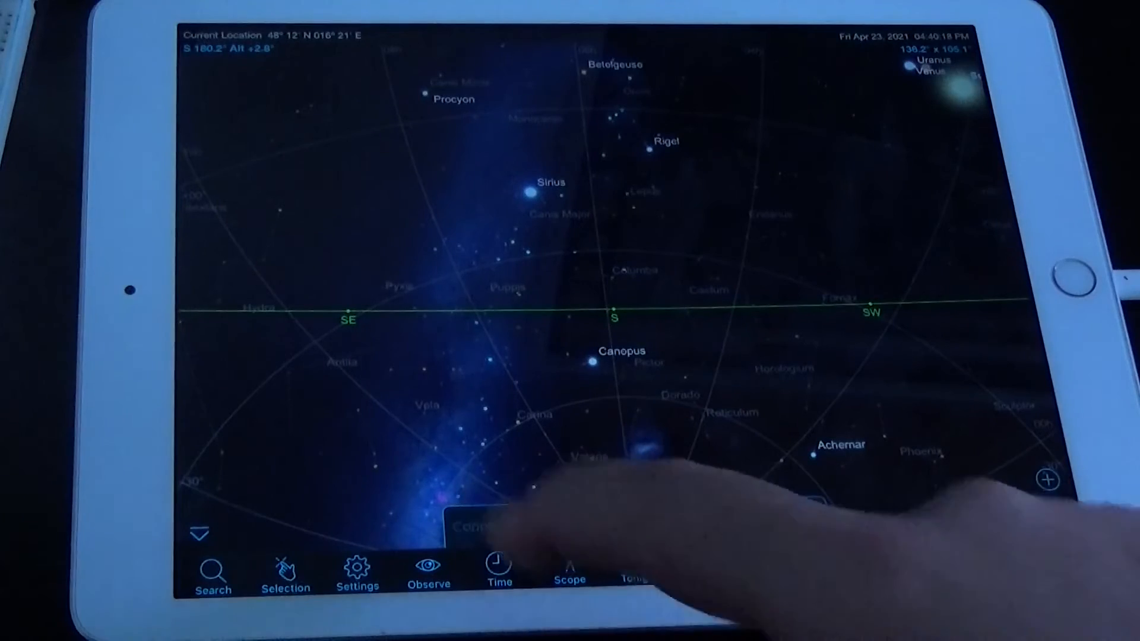
Step: Connect SkySafari to the Astroberry telescope via Scope > Connect
left_click(570, 566)
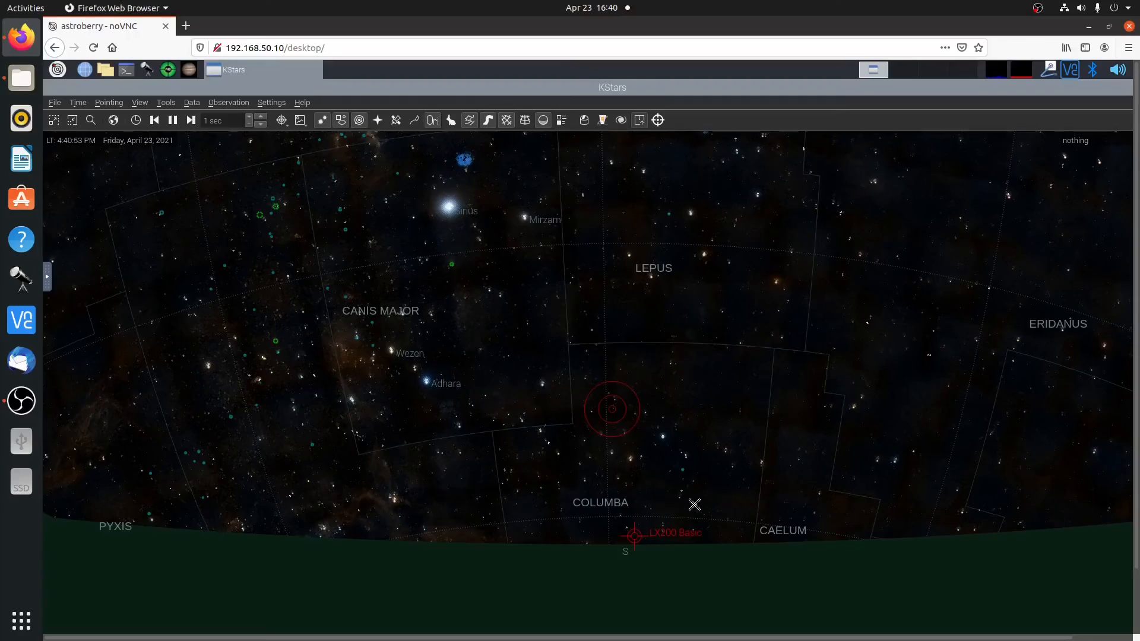
mouse_move(525, 454)
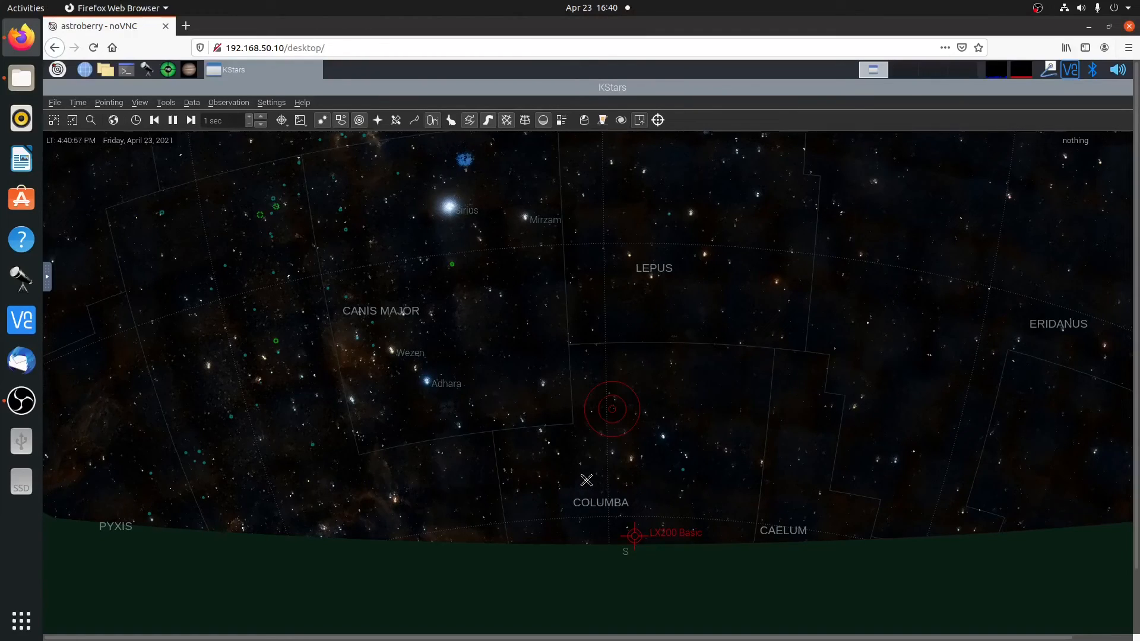
mouse_move(623, 428)
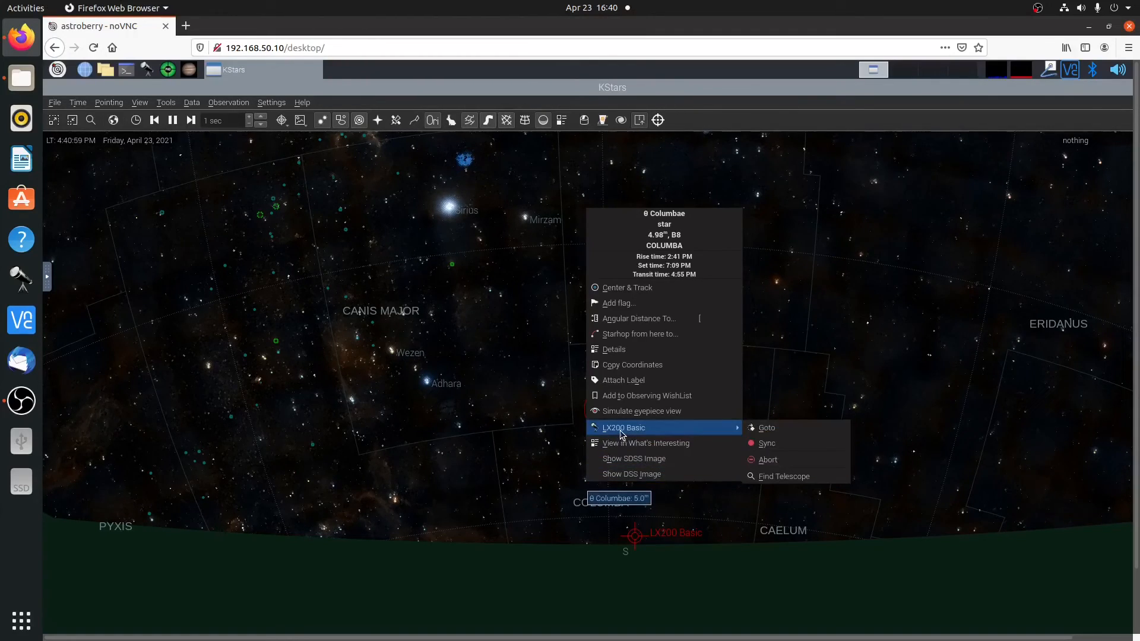
mouse_move(778, 433)
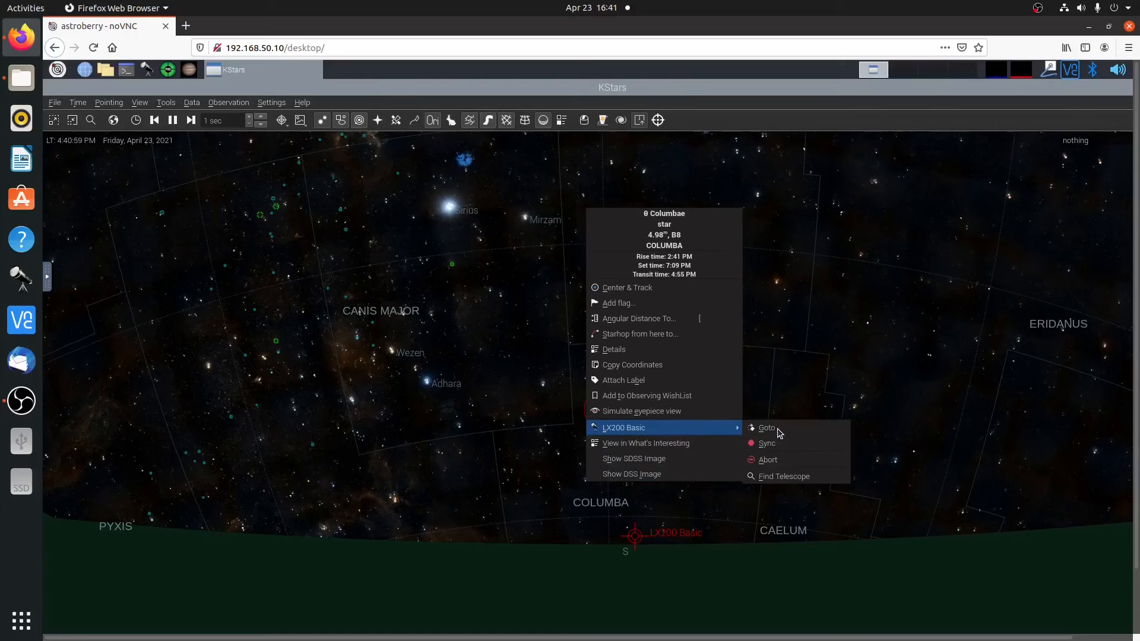
Step: Issue an LX200 Basic Goto to θ Columbae from the KStars sky map
left_click(766, 428)
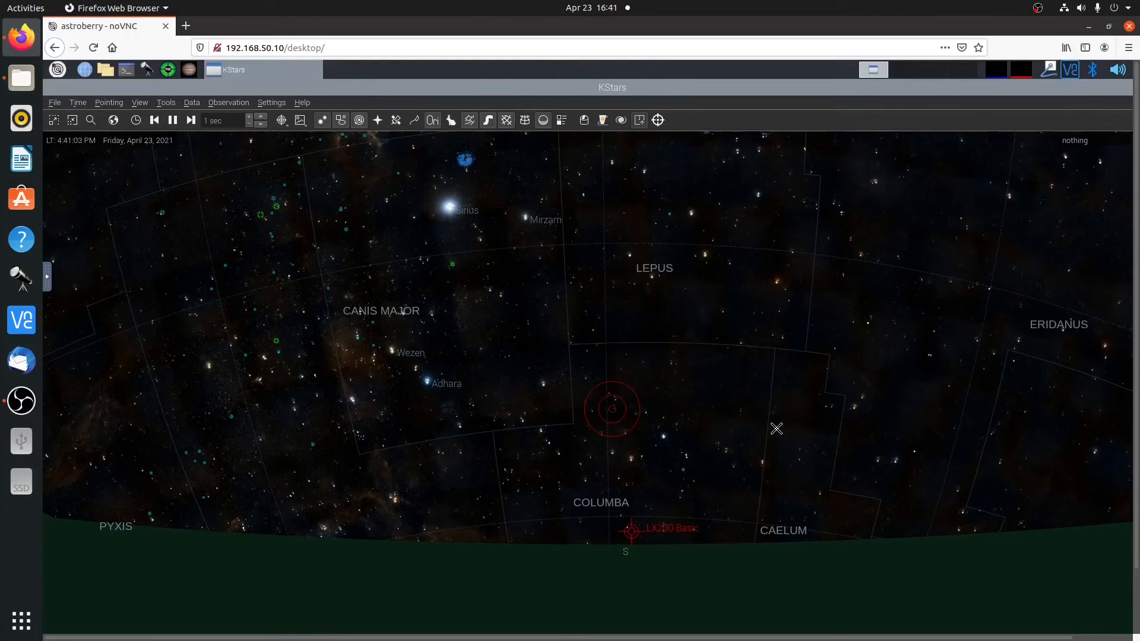